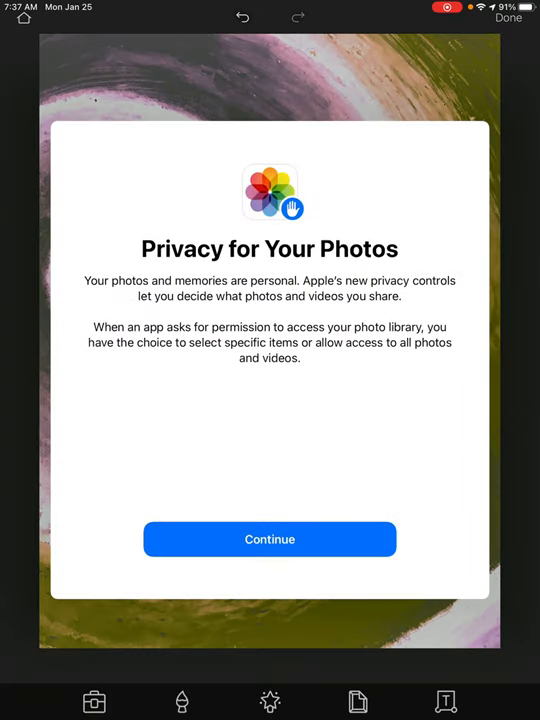
Step: Dismiss the photo privacy notice and leave the previous swirl edit for the start screen
{"action": "left_click", "coordinate": [270, 539]}
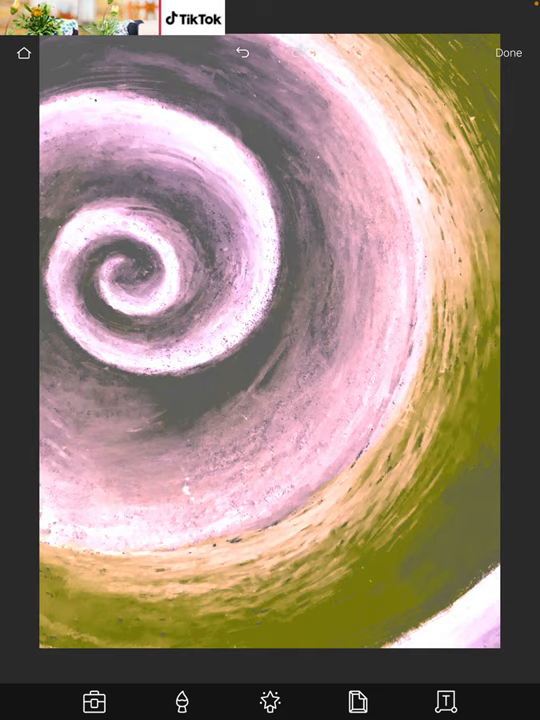
{"action": "left_click", "coordinate": [508, 52]}
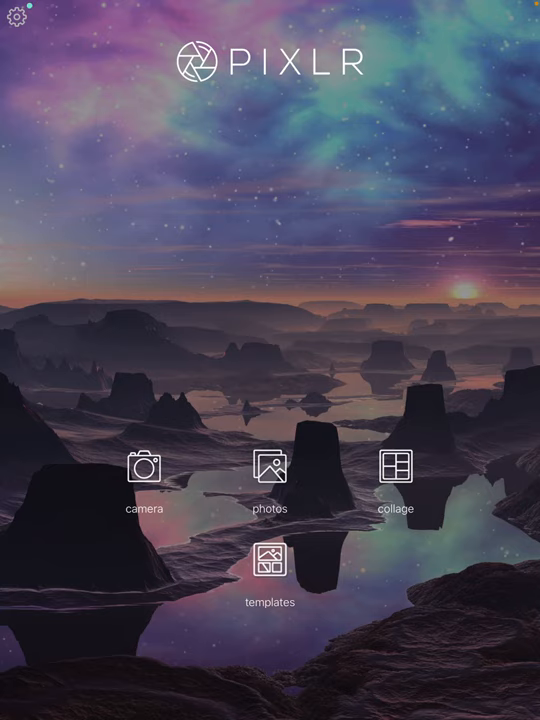
Step: Start a new edit from photos and scroll to the orange-and-yellow swirl photo
{"action": "left_click", "coordinate": [269, 467]}
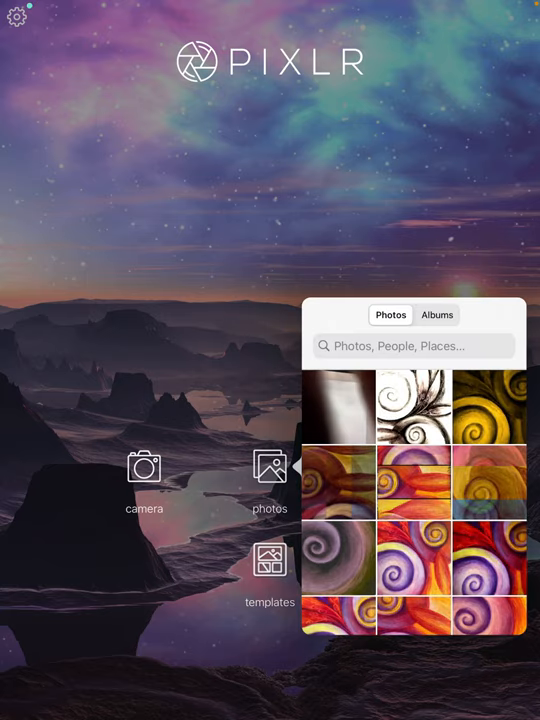
{"action": "scroll", "scroll_direction": "down", "scroll_amount": 3}
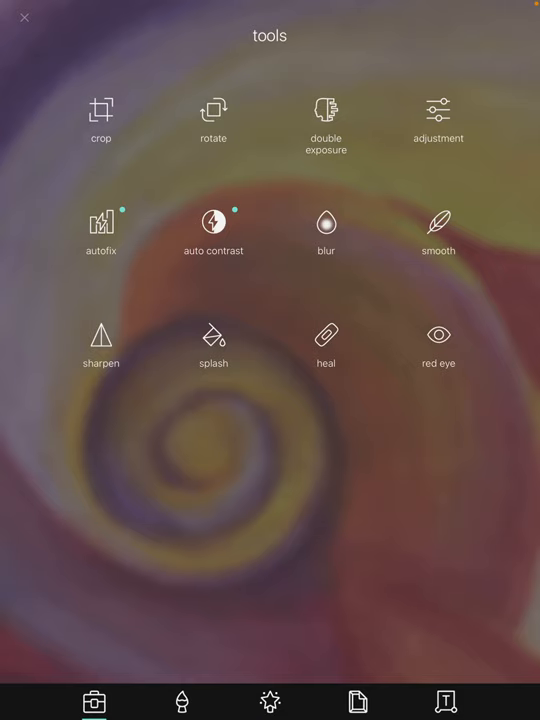
Step: Raise the swirl painting's brightness, confirm it, and confirm the Heal step
{"action": "left_click", "coordinate": [438, 110]}
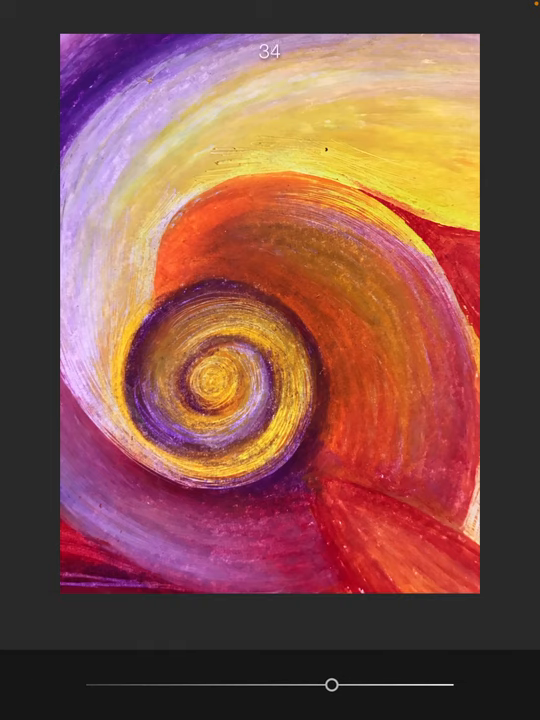
{"action": "left_click_drag", "start_coordinate": [333, 685], "coordinate": [320, 685]}
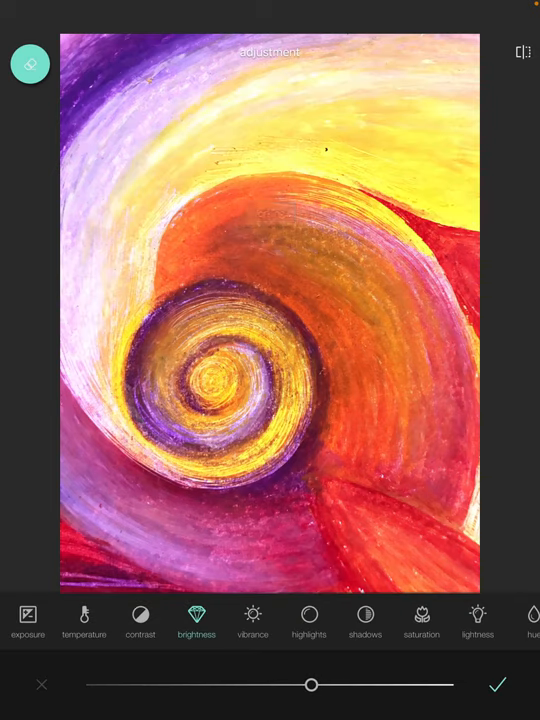
{"action": "left_click", "coordinate": [497, 684]}
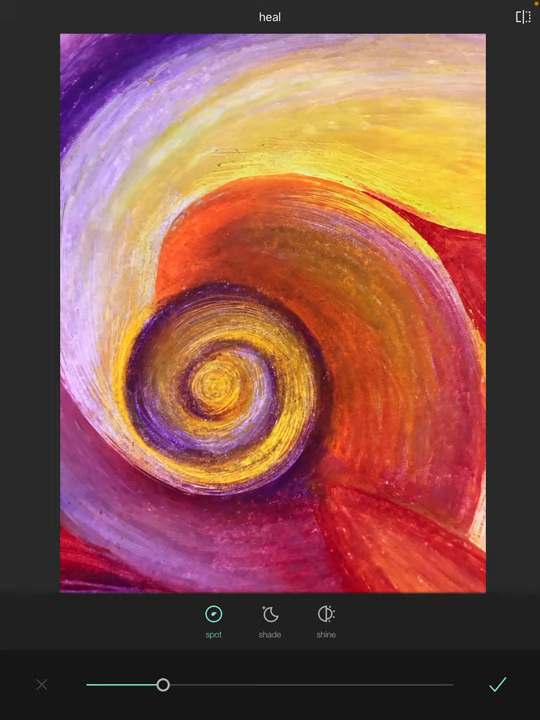
{"action": "left_click", "coordinate": [497, 685]}
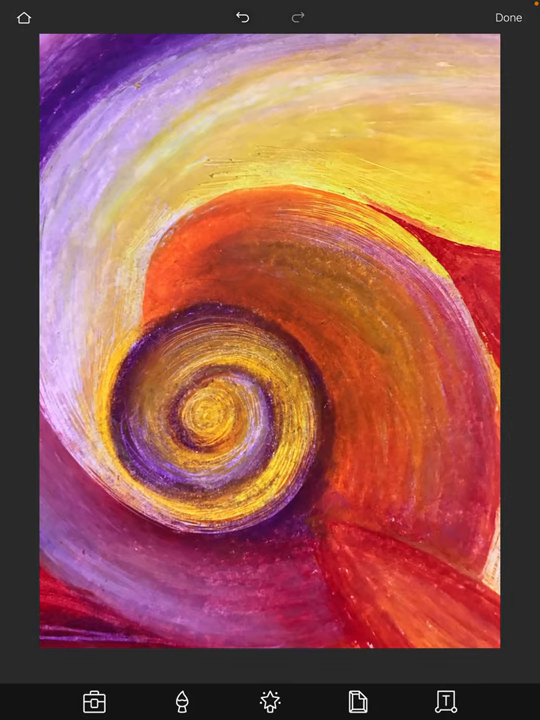
Step: Apply the Hagrid effect from the default pack at about two-thirds strength
{"action": "left_click", "coordinate": [182, 701]}
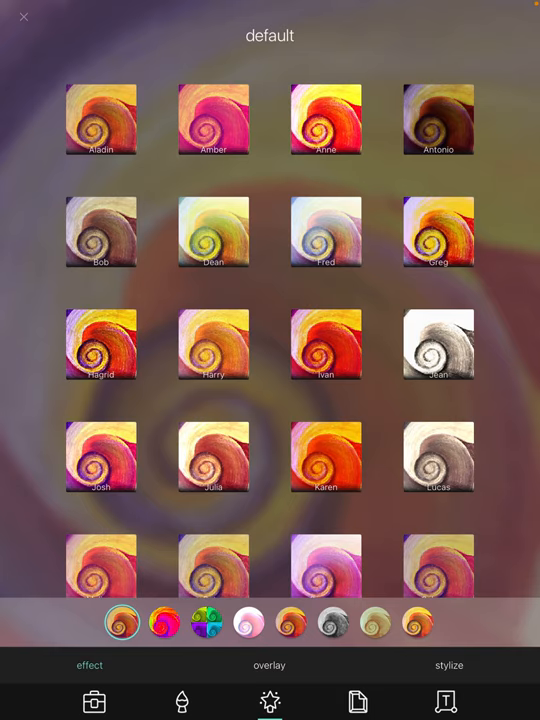
{"action": "scroll", "scroll_direction": "down", "scroll_amount": 3}
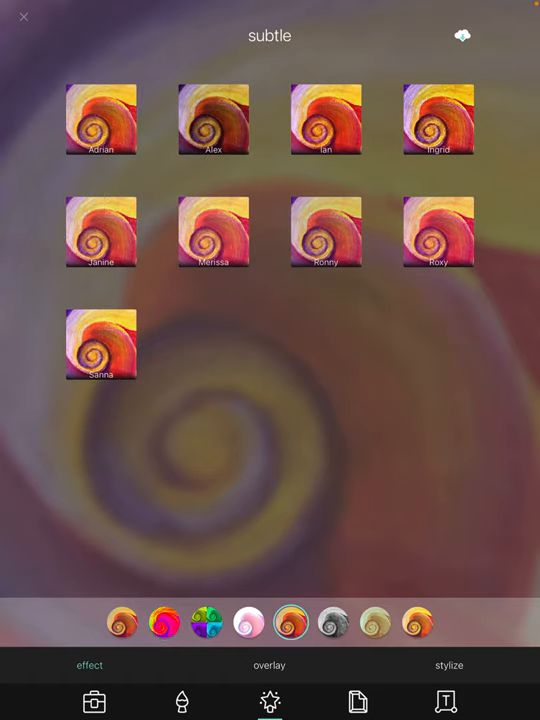
{"action": "left_click", "coordinate": [334, 622]}
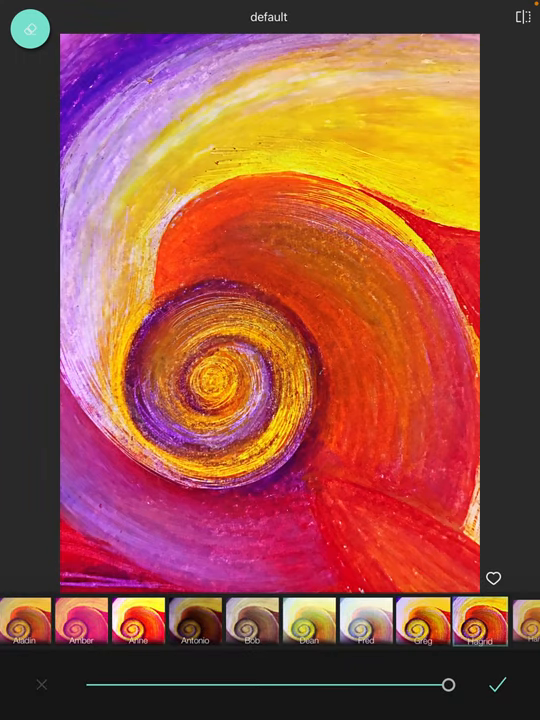
{"action": "scroll", "scroll_direction": "left", "scroll_amount": 3}
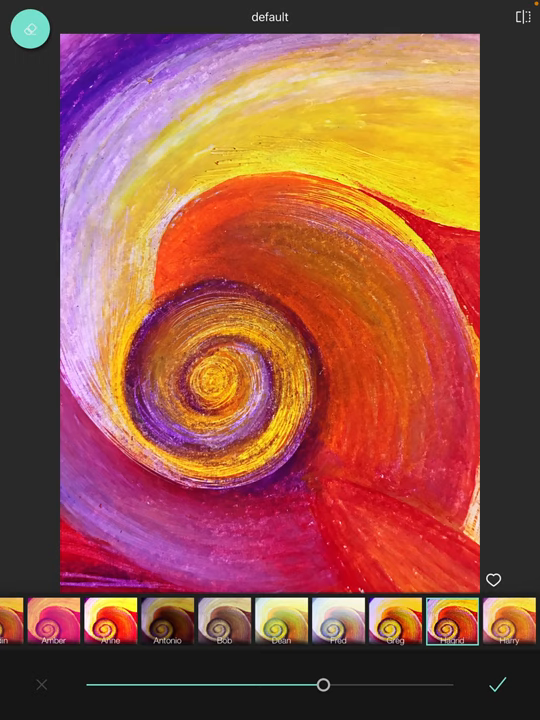
{"action": "left_click", "coordinate": [497, 684]}
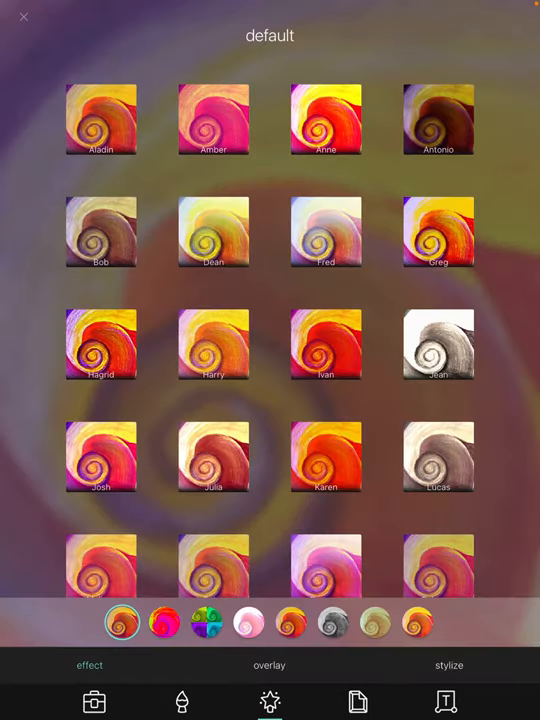
Step: Apply the atomic Specter effect at about 60% strength
{"action": "scroll", "scroll_direction": "down", "scroll_amount": 3}
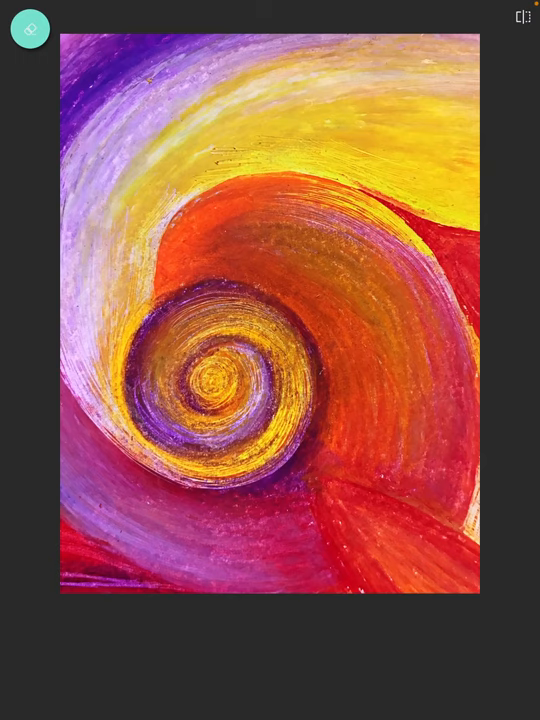
{"action": "left_click", "coordinate": [452, 620]}
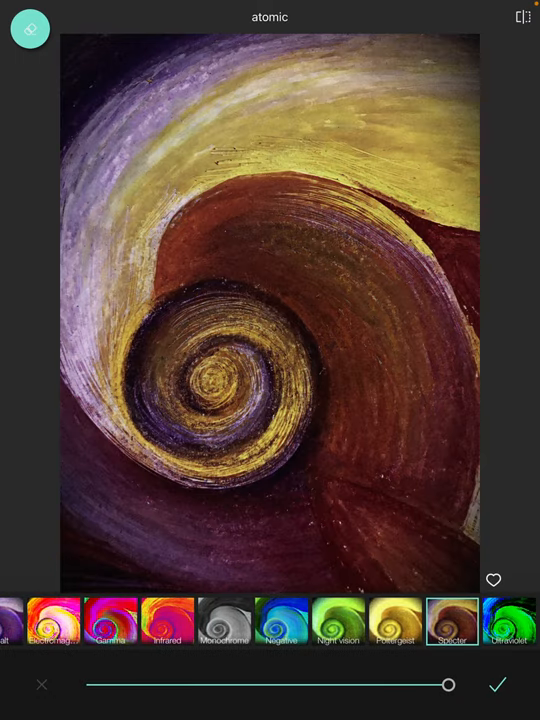
{"action": "left_click_drag", "start_coordinate": [448, 685], "coordinate": [303, 685]}
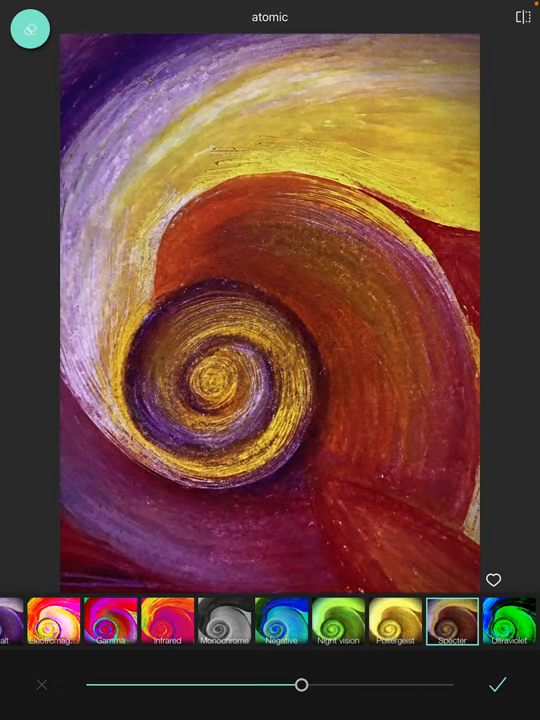
{"action": "left_click", "coordinate": [497, 685]}
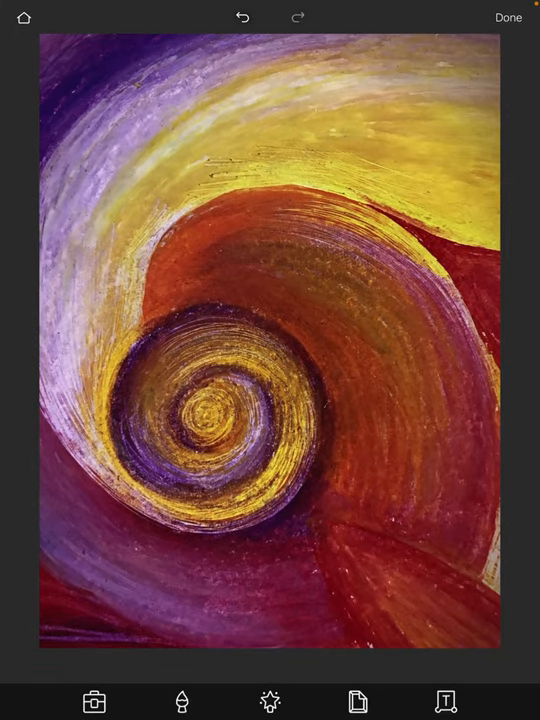
Step: Try the creative Helena effect, testing several strength levels on its slider
{"action": "left_click", "coordinate": [269, 701]}
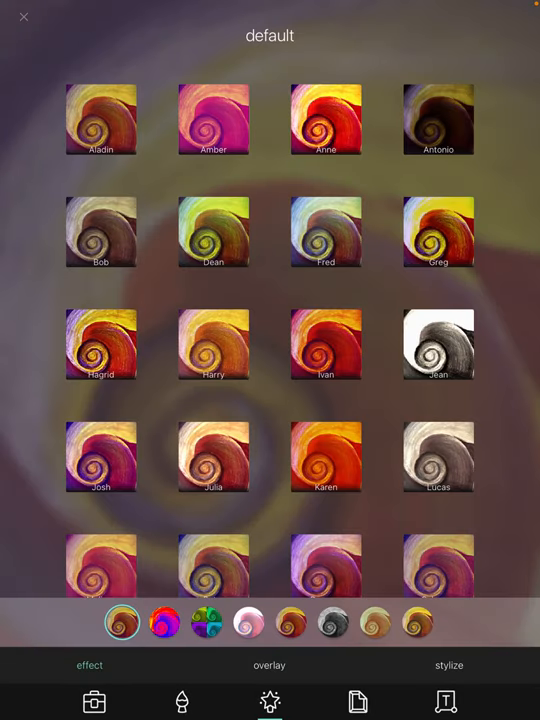
{"action": "left_click", "coordinate": [164, 622]}
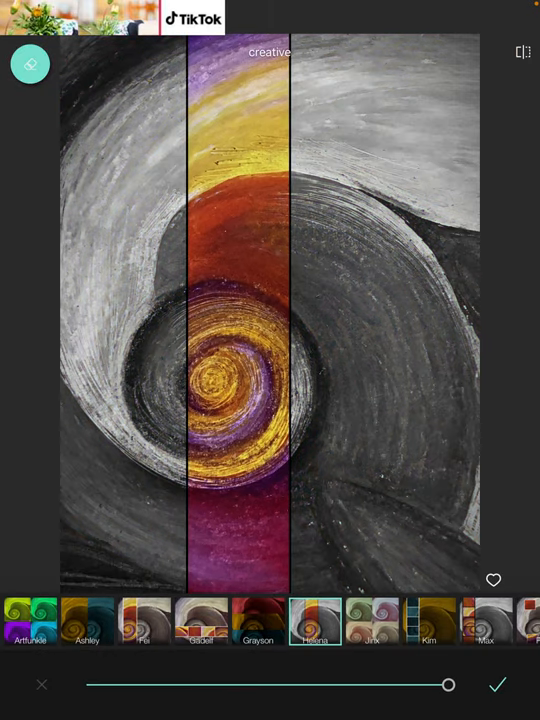
{"action": "left_click_drag", "start_coordinate": [448, 685], "coordinate": [335, 685]}
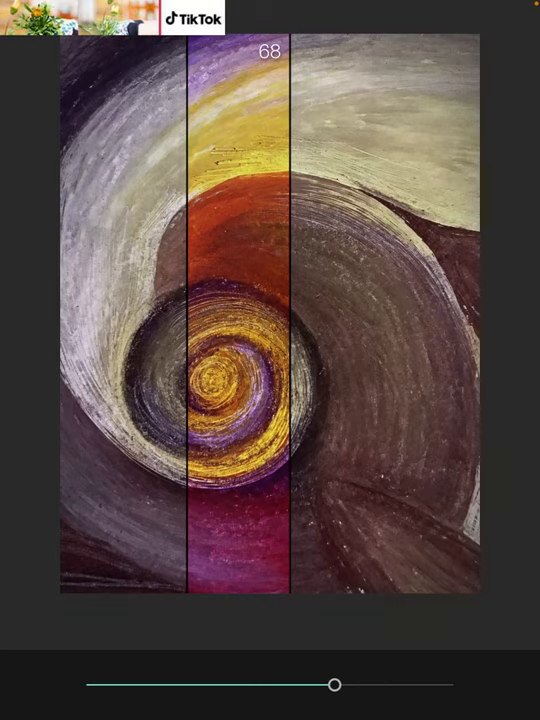
{"action": "left_click_drag", "start_coordinate": [335, 684], "coordinate": [225, 684]}
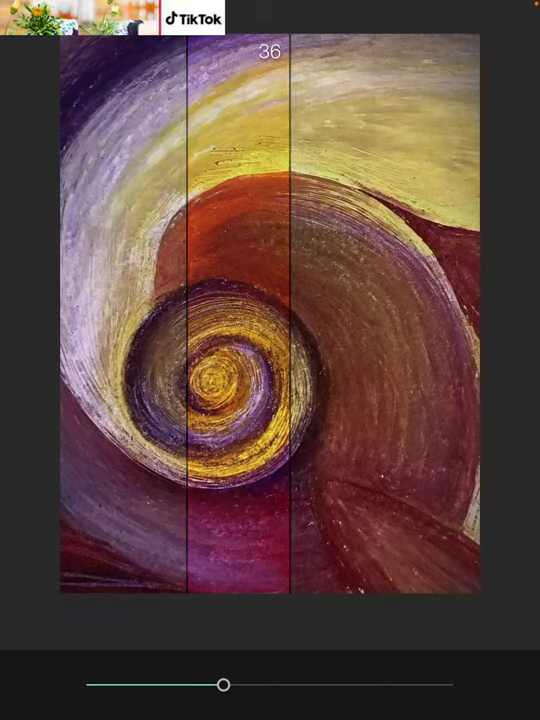
{"action": "left_click_drag", "start_coordinate": [225, 685], "coordinate": [373, 685]}
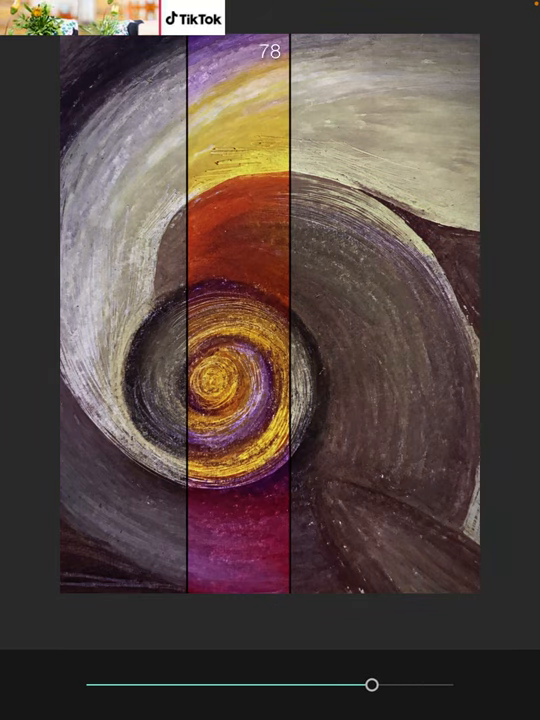
{"action": "left_click_drag", "start_coordinate": [372, 685], "coordinate": [448, 685]}
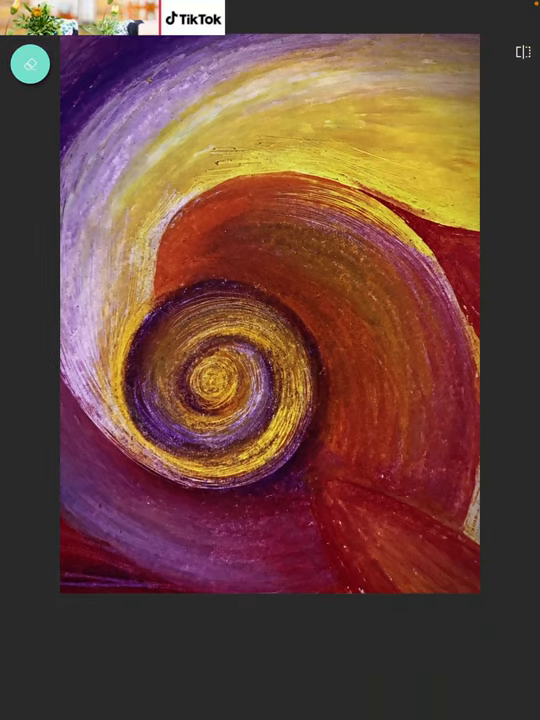
{"action": "left_click", "coordinate": [452, 620]}
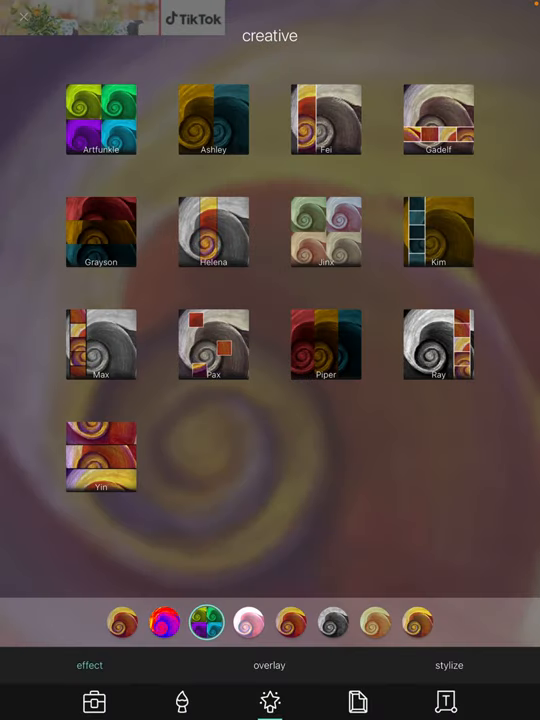
Step: Apply the creative Piper filter at about half strength
{"action": "left_click", "coordinate": [325, 345]}
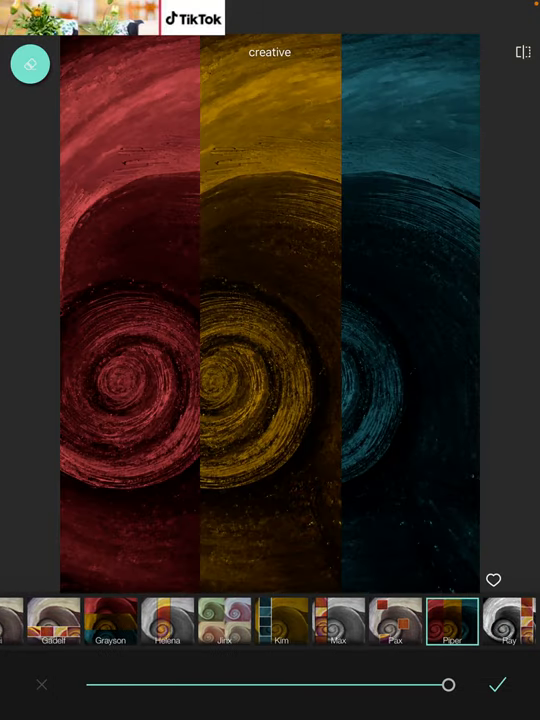
{"action": "left_click_drag", "start_coordinate": [449, 685], "coordinate": [375, 685]}
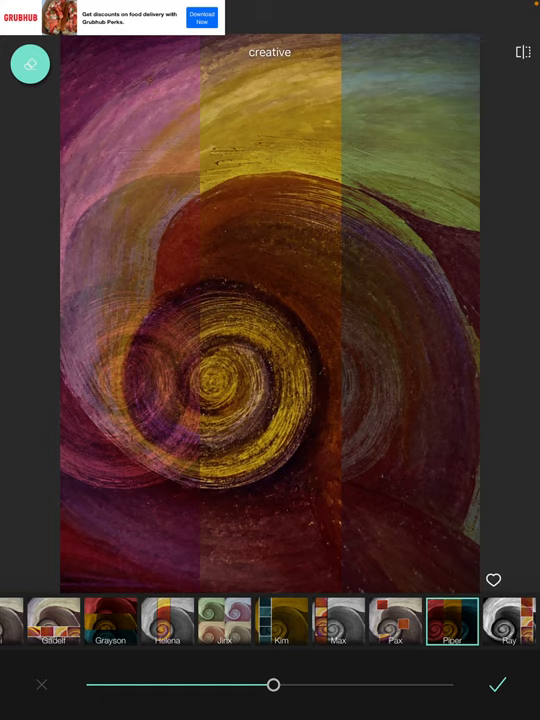
{"action": "left_click", "coordinate": [497, 684]}
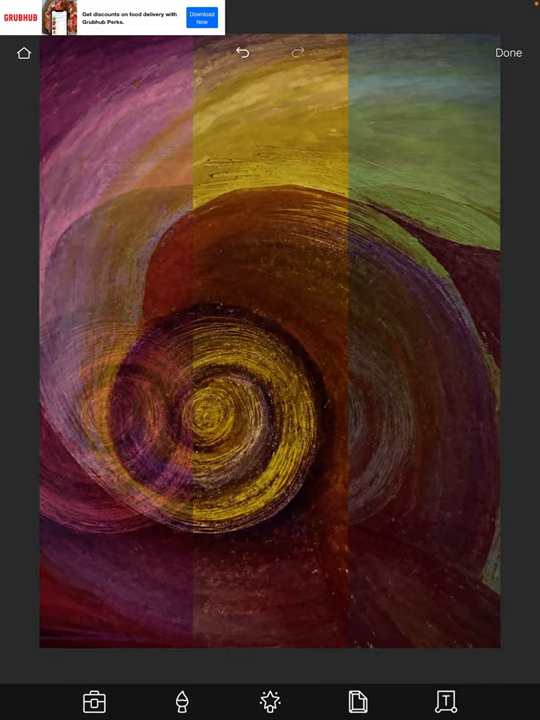
Step: Finish editing and save the Piper-tinted swirl image to Photos
{"action": "left_click", "coordinate": [508, 52]}
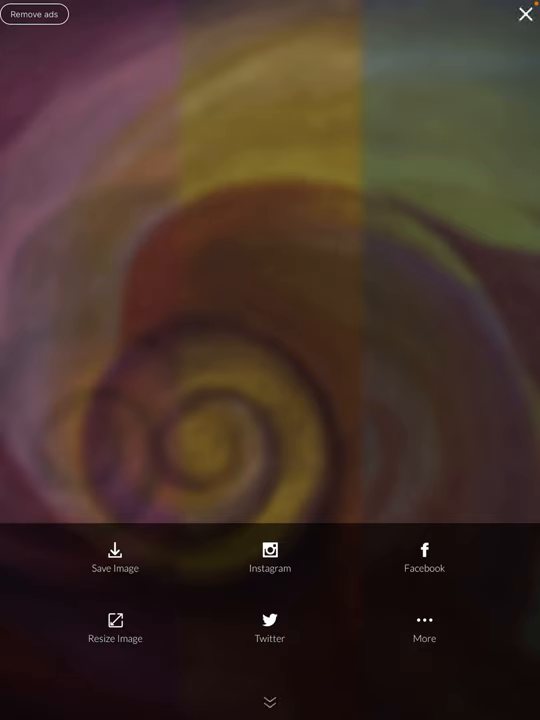
{"action": "left_click", "coordinate": [115, 558]}
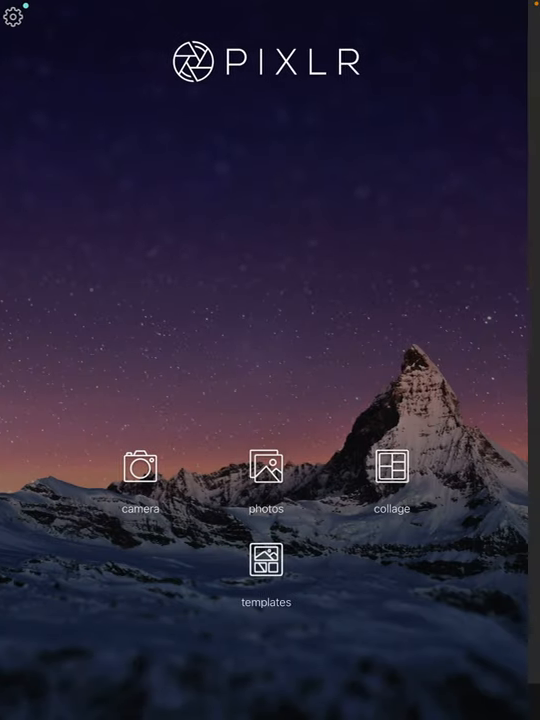
Step: Open the red and cream swirl photo and browse unicolor, too old, subtle and borders sets
{"action": "left_click", "coordinate": [266, 467]}
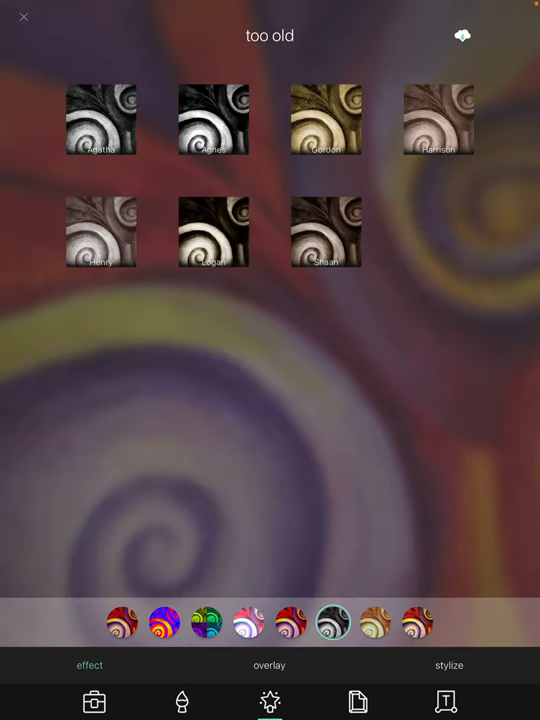
{"action": "left_click", "coordinate": [375, 623]}
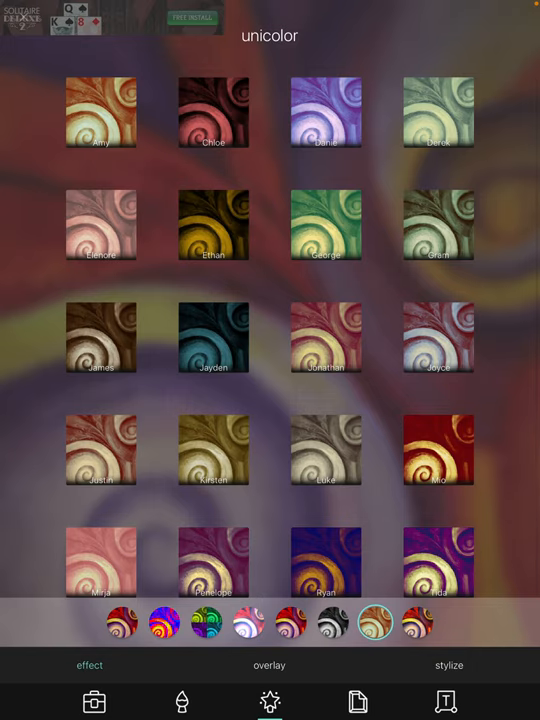
{"action": "left_click", "coordinate": [333, 622]}
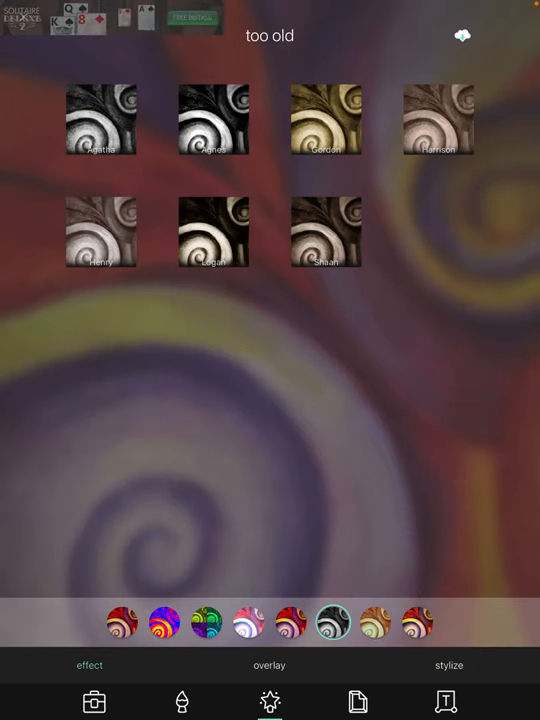
{"action": "left_click", "coordinate": [290, 622]}
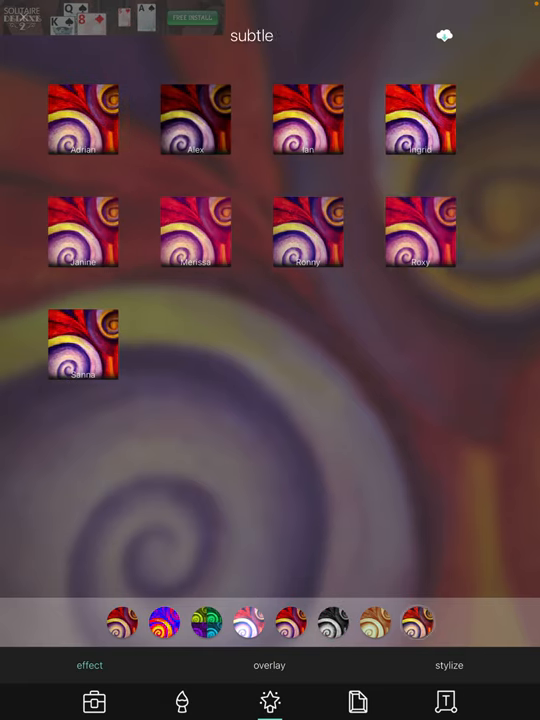
{"action": "left_click", "coordinate": [417, 621]}
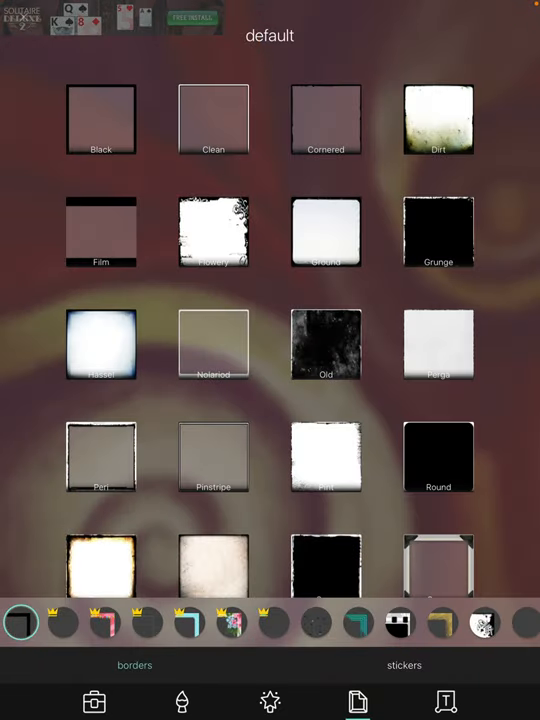
Step: Scroll through the full default border gallery, then back out to the main editor
{"action": "scroll", "scroll_direction": "down", "scroll_amount": 3}
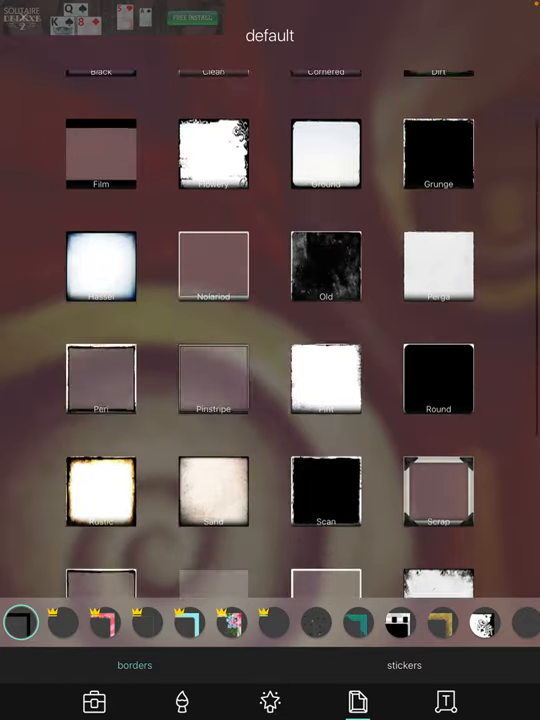
{"action": "scroll", "scroll_direction": "down", "scroll_amount": 3}
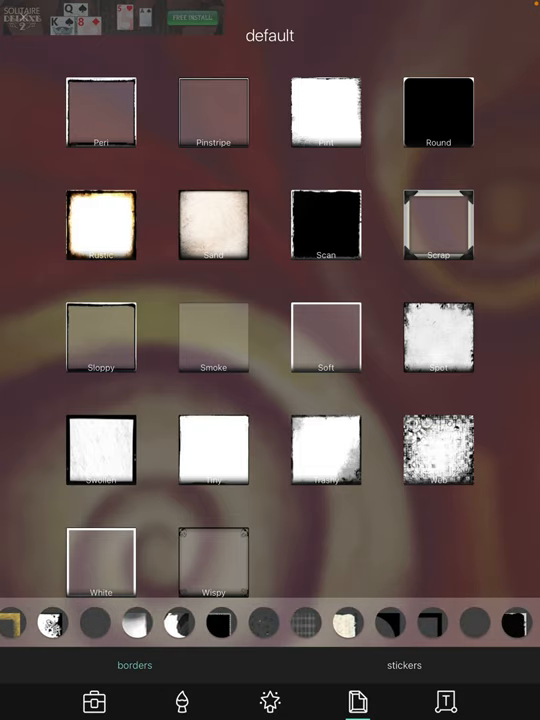
{"action": "left_click", "coordinate": [265, 622]}
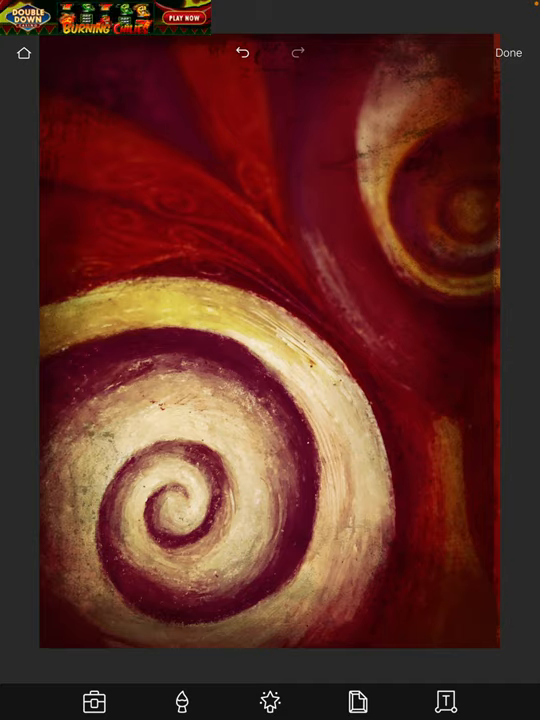
Step: Crop the red and cream swirl painting to a 1:1 square
{"action": "left_click", "coordinate": [95, 701]}
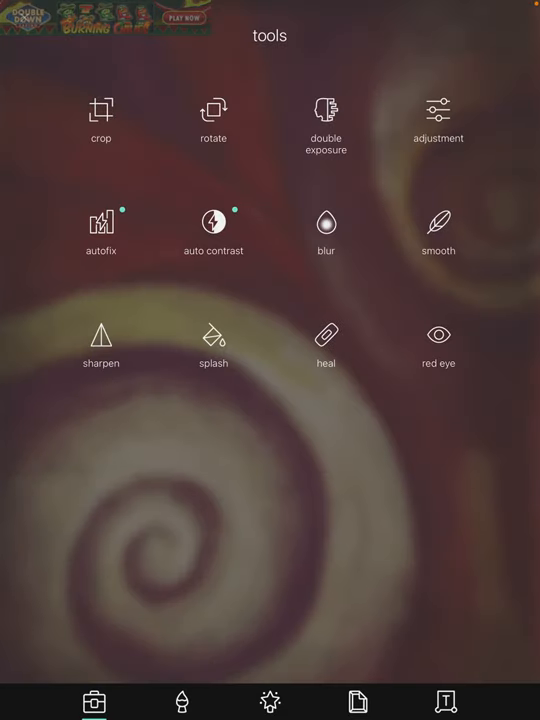
{"action": "left_click", "coordinate": [101, 110]}
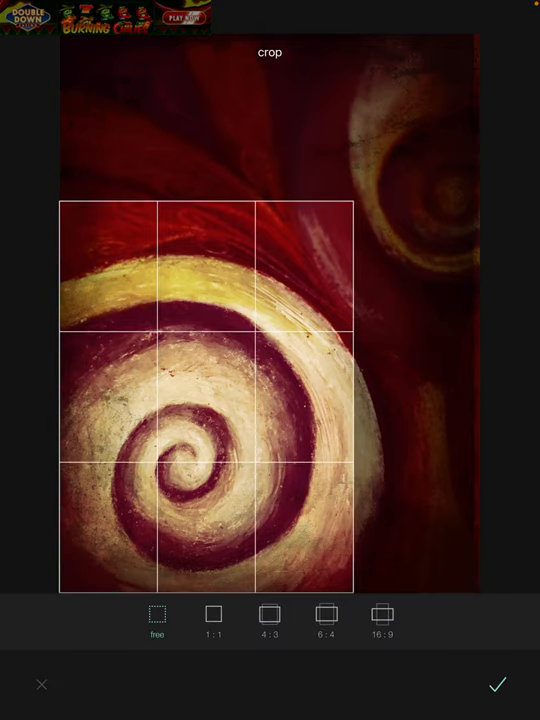
{"action": "left_click", "coordinate": [213, 614]}
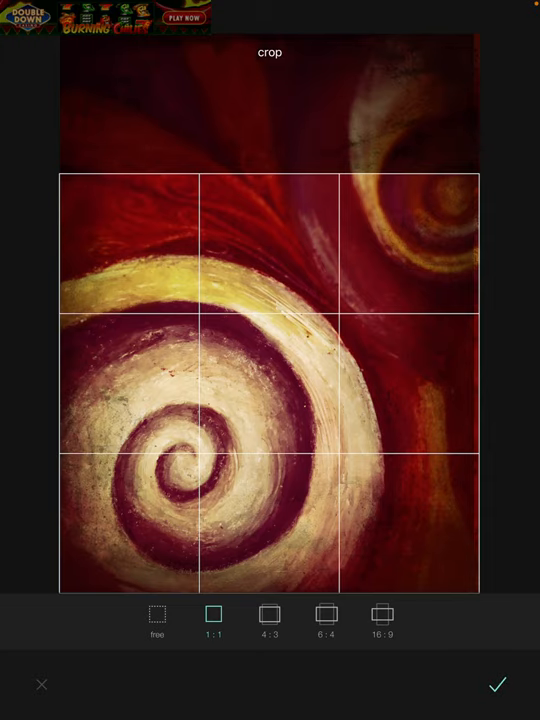
{"action": "left_click", "coordinate": [497, 684]}
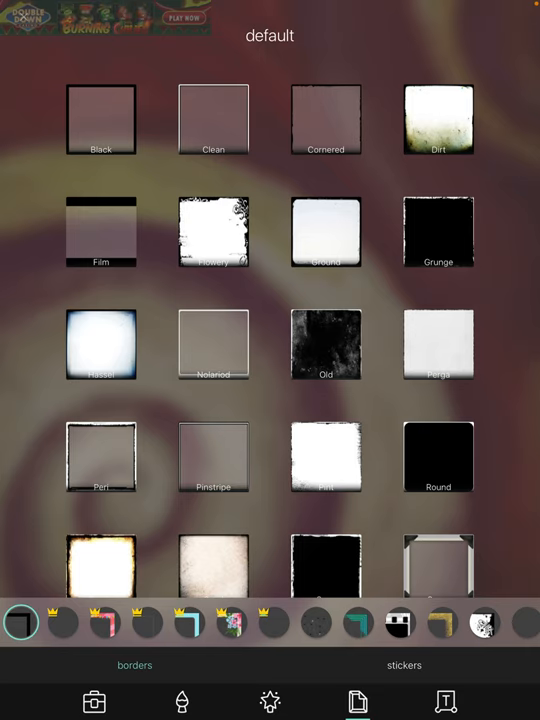
Step: Apply and confirm the Sand border on the square swirl painting
{"action": "left_click", "coordinate": [100, 120]}
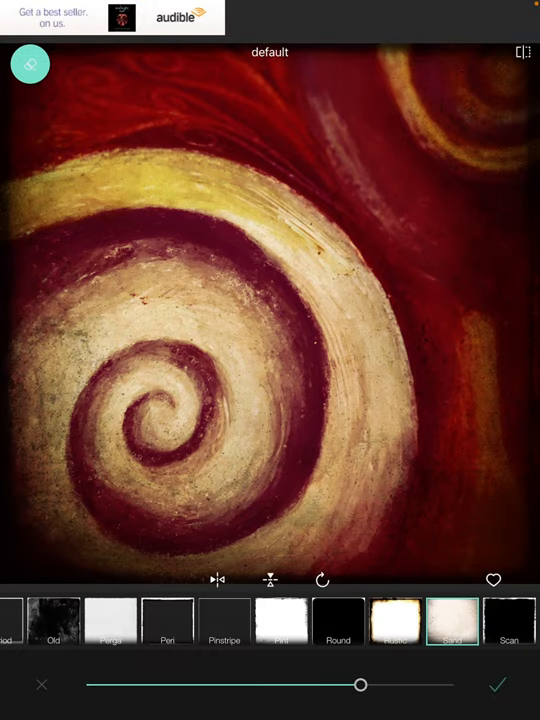
{"action": "left_click", "coordinate": [497, 684]}
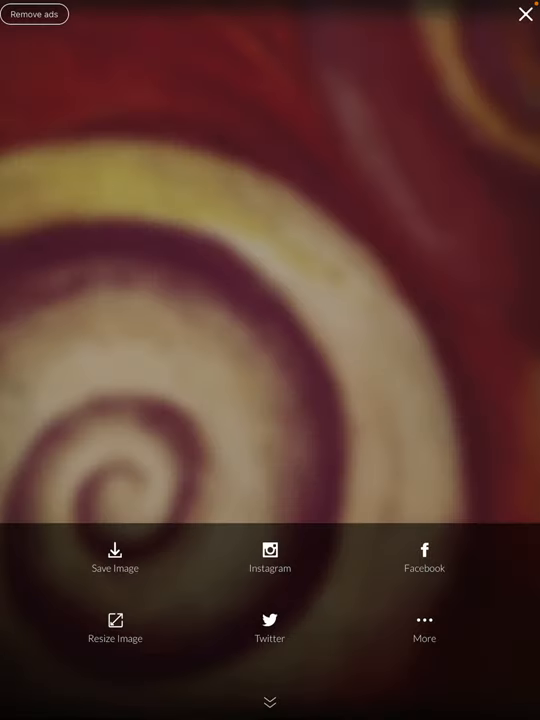
Step: Choose Save Image to store the Sand-bordered swirl painting in Photos
{"action": "left_click", "coordinate": [114, 560]}
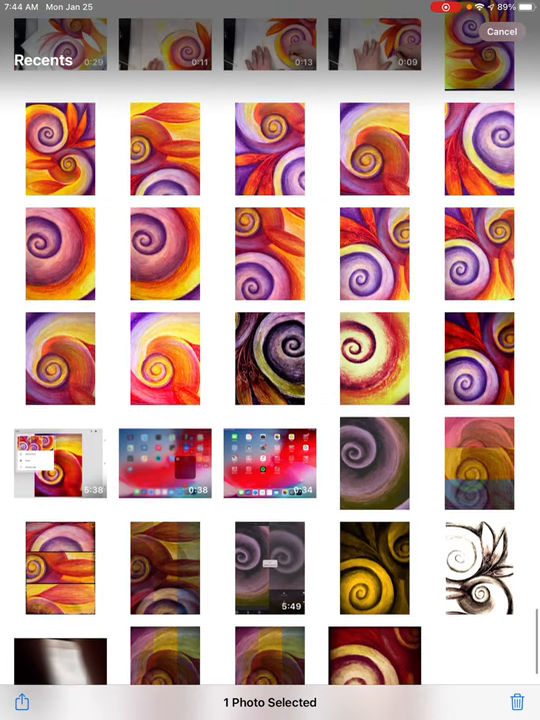
{"action": "left_click", "coordinate": [60, 568]}
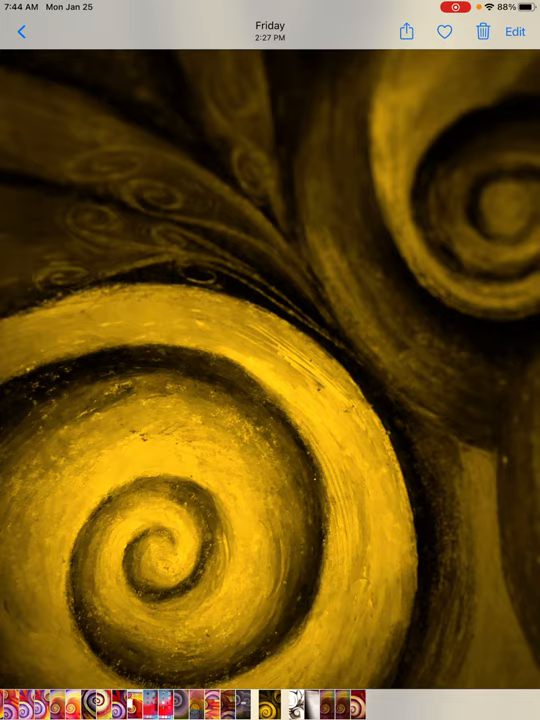
{"action": "left_click", "coordinate": [20, 31]}
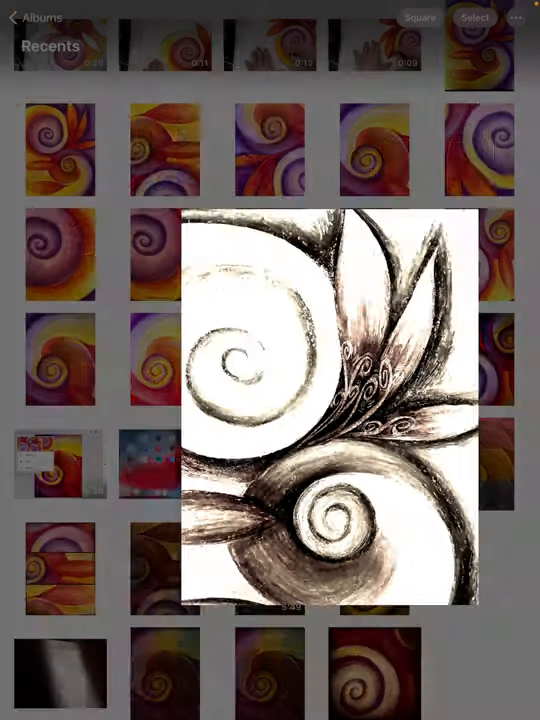
{"action": "left_click", "coordinate": [328, 410]}
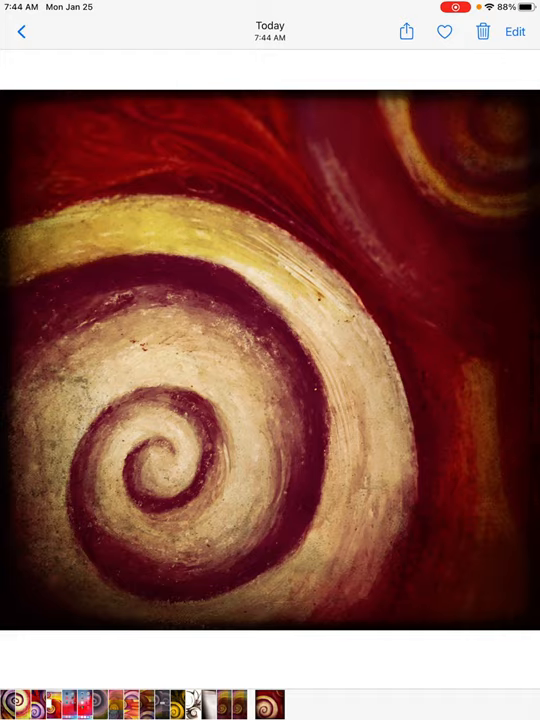
{"action": "left_click", "coordinate": [22, 31]}
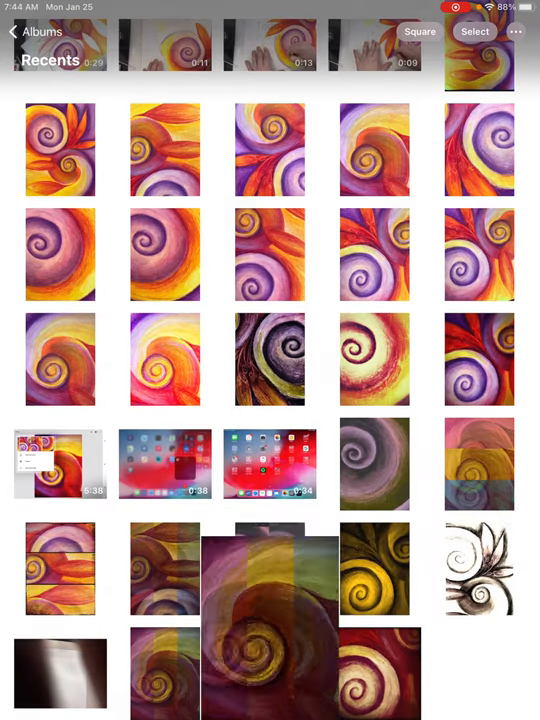